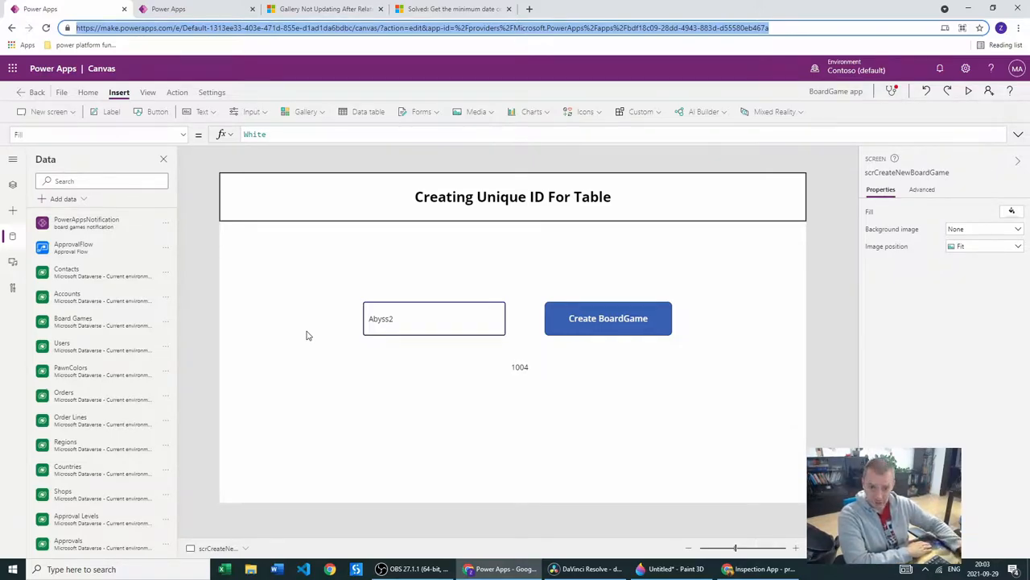
{"action": "mouse_move", "coordinate": [169, 9]}
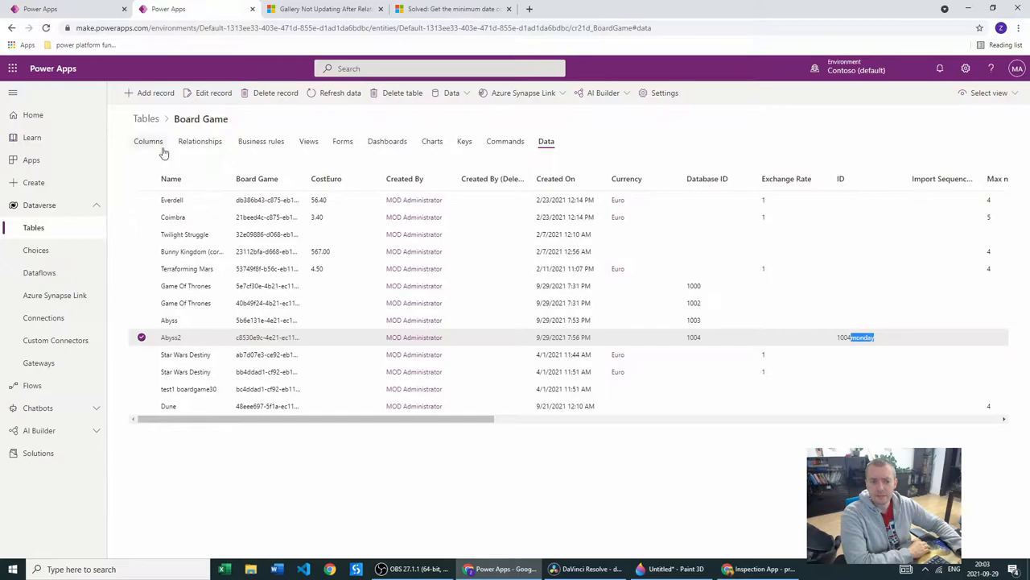
Step: Show the Board Game table's columns sorted by data type, Autonumber Database ID first
{"action": "left_click", "coordinate": [148, 141]}
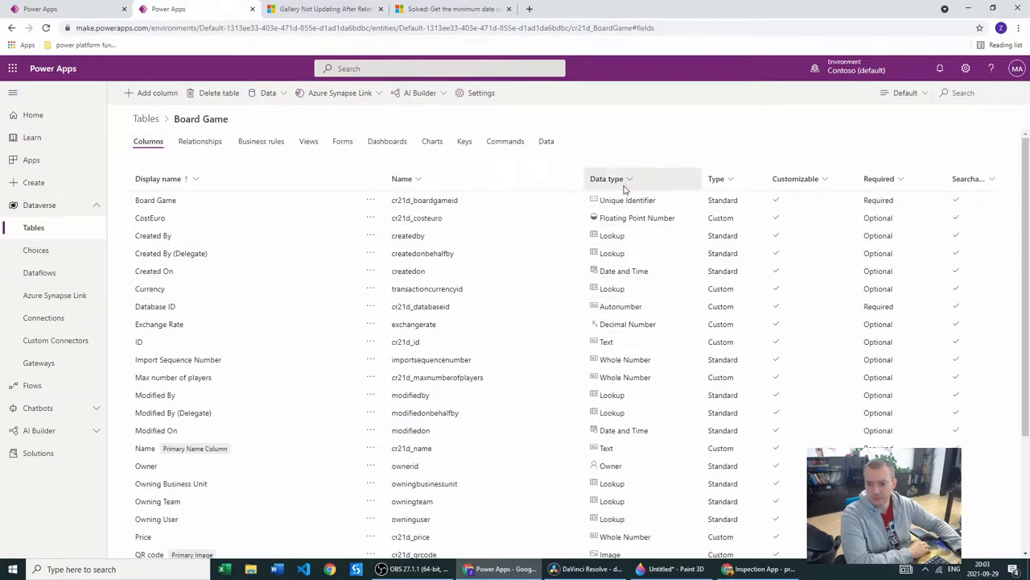
{"action": "left_click", "coordinate": [607, 178]}
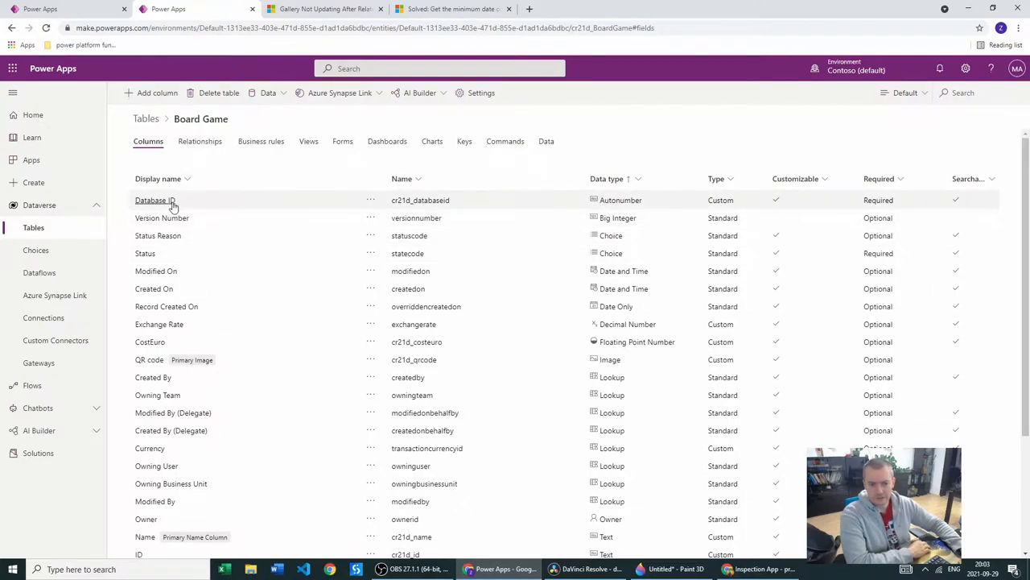
Step: Review Database ID's autonumber settings: string prefixed number, four digits, seed 1,000
{"action": "left_click", "coordinate": [154, 199]}
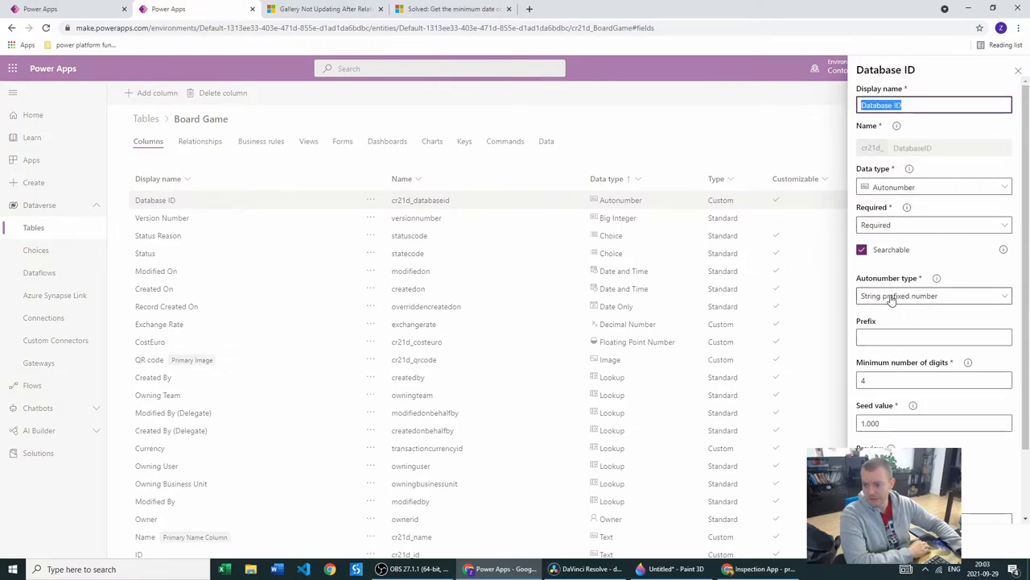
{"action": "left_click", "coordinate": [933, 295]}
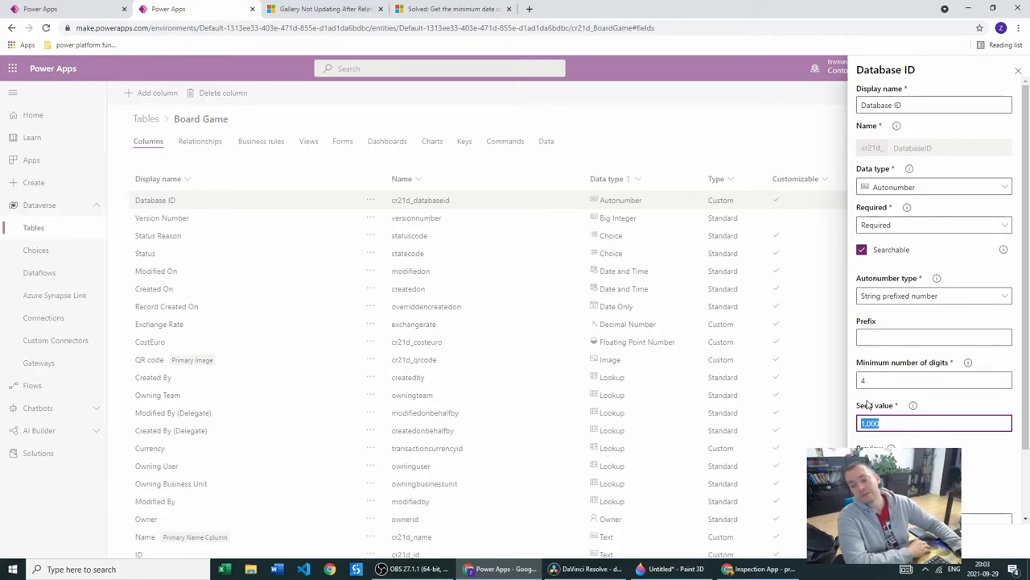
{"action": "left_click", "coordinate": [934, 380]}
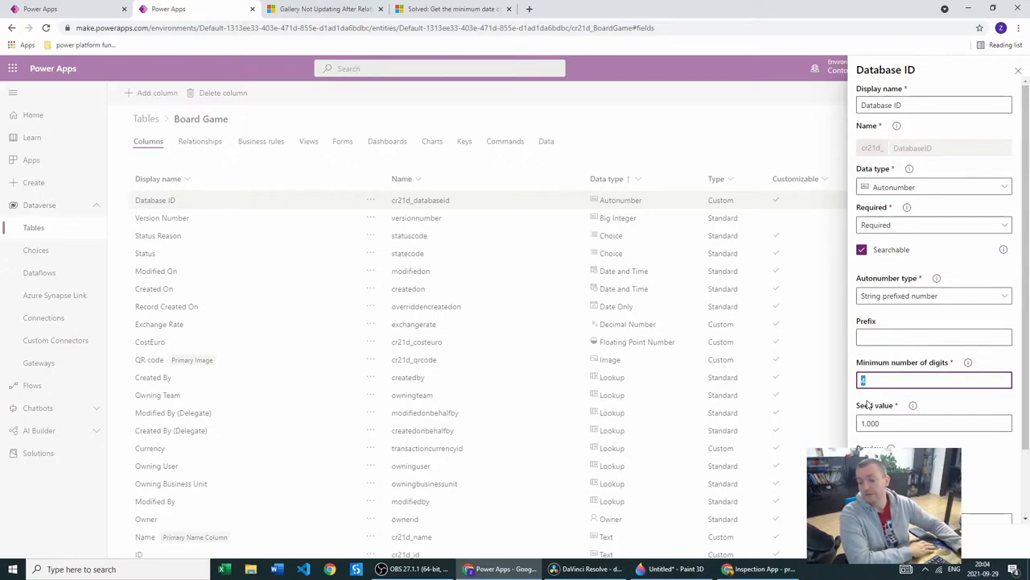
{"action": "scroll", "scroll_direction": "down", "scroll_amount": 3}
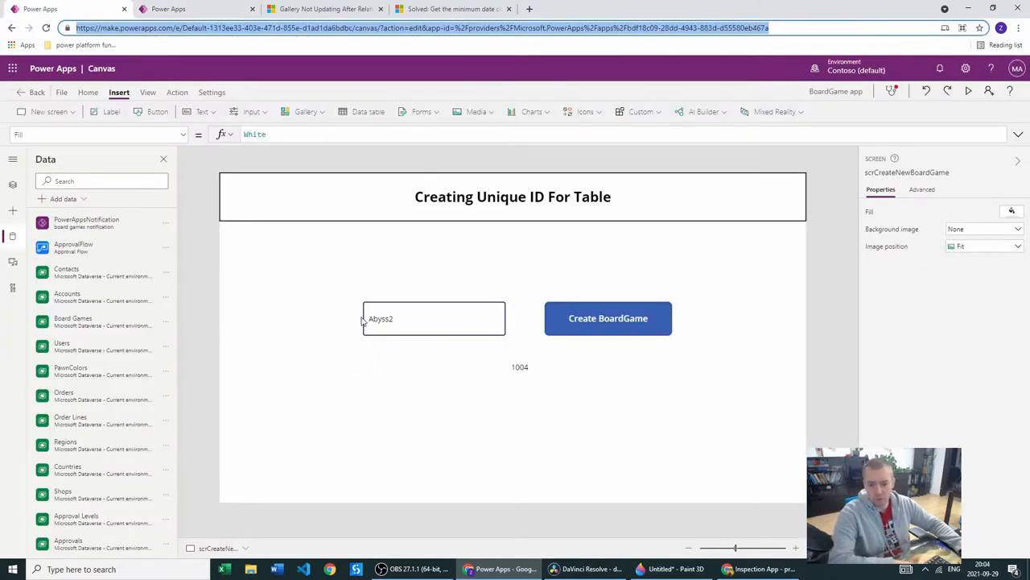
Step: Run the app and create the board game Quadropolis, which gets number 1005
{"action": "left_click", "coordinate": [424, 318]}
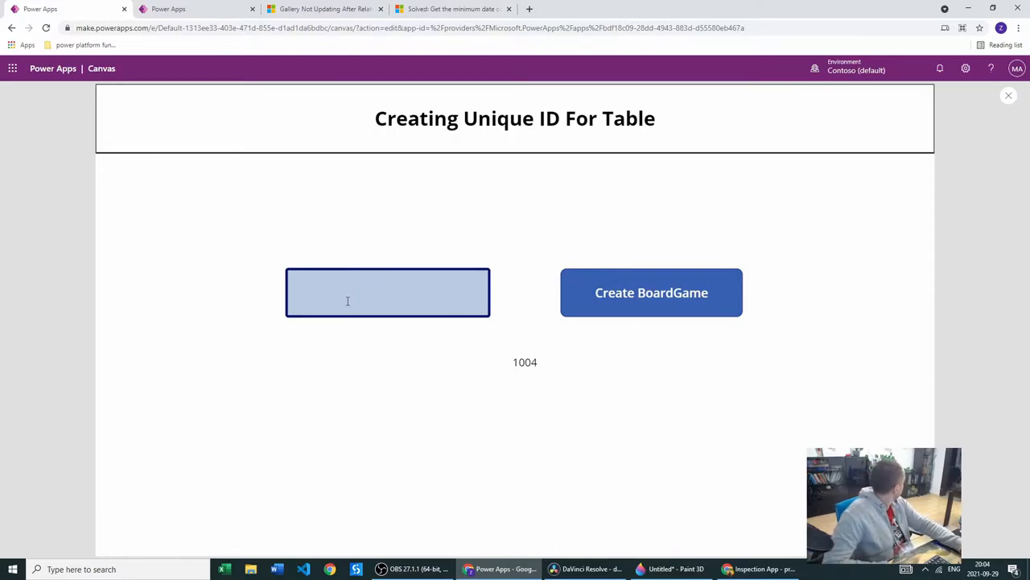
{"action": "left_click", "coordinate": [387, 292]}
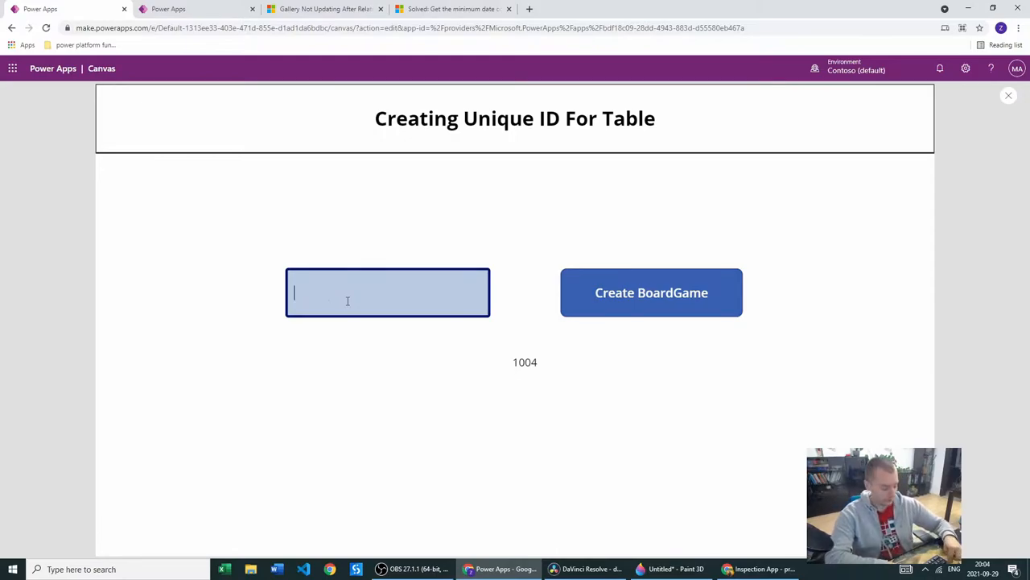
{"action": "type", "text": "Quadropolis"}
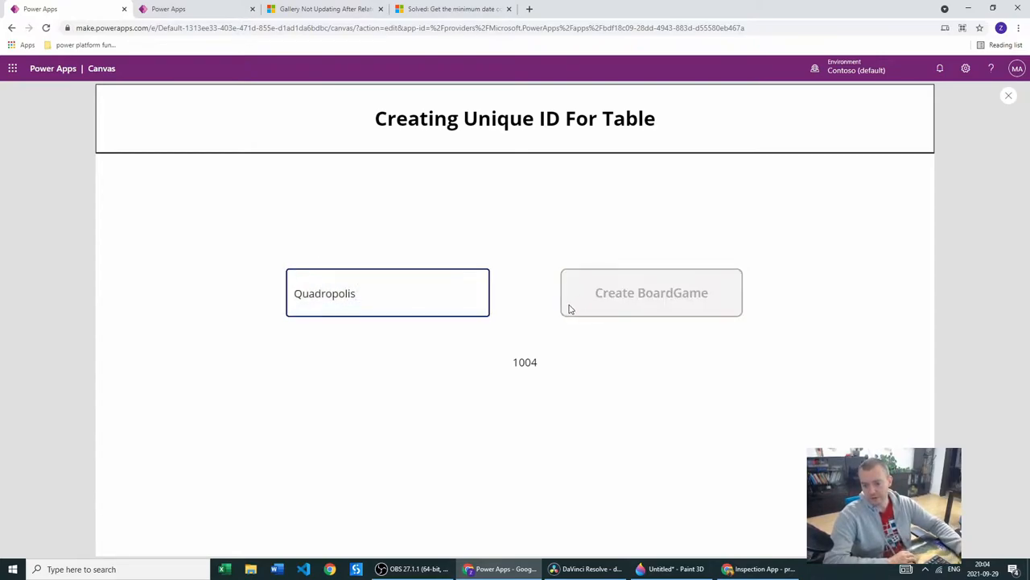
{"action": "left_click", "coordinate": [651, 292]}
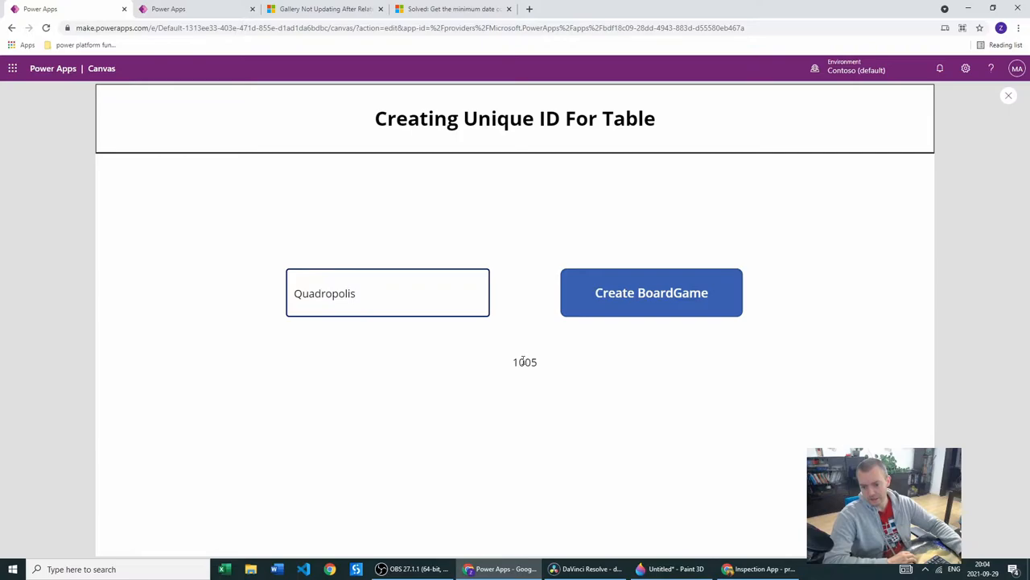
{"action": "double_click", "coordinate": [524, 362]}
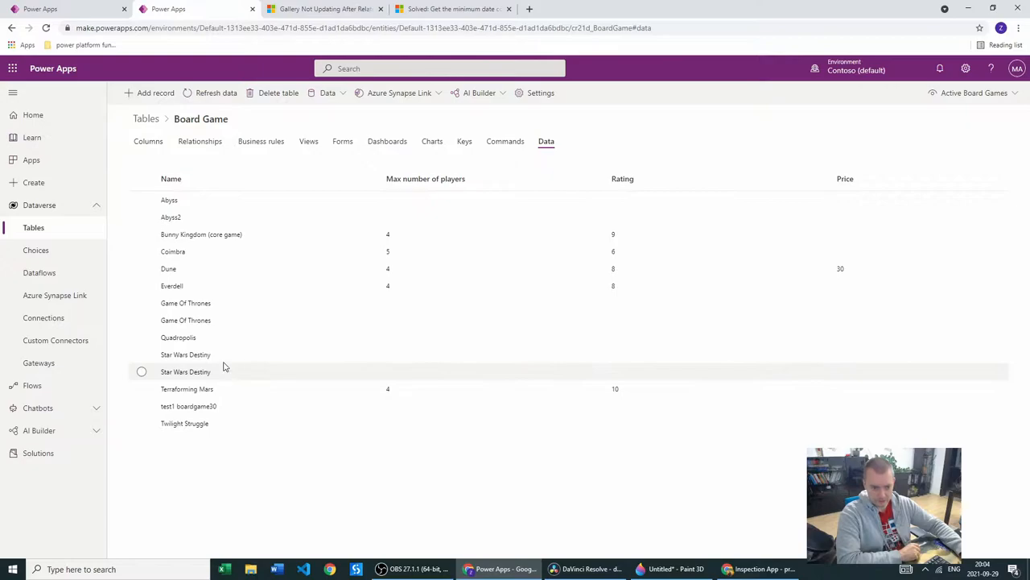
{"action": "mouse_move", "coordinate": [280, 337]}
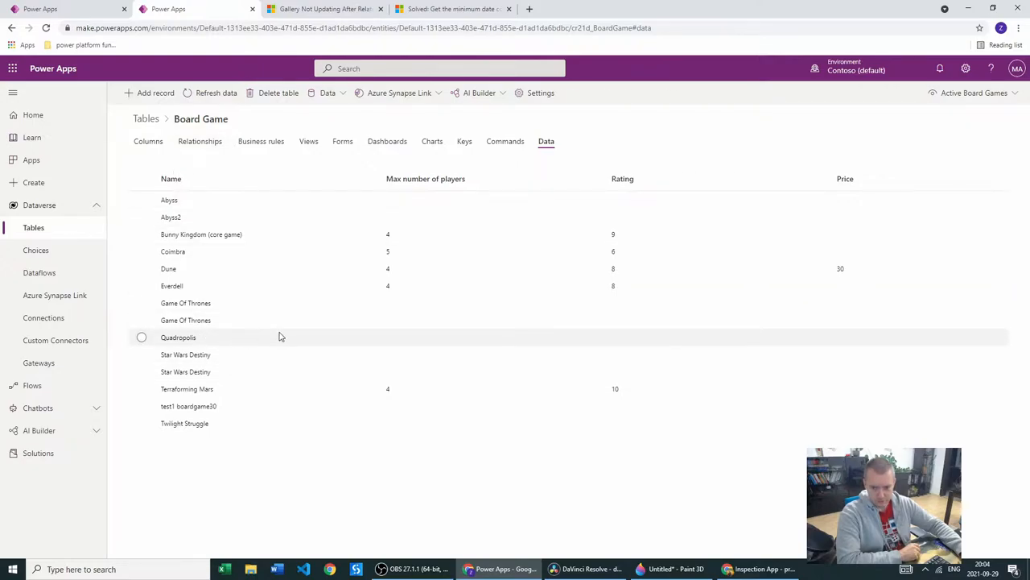
Step: Check the Quadropolis row shows Database ID 1005 and ID 1005monday
{"action": "left_click", "coordinate": [975, 93]}
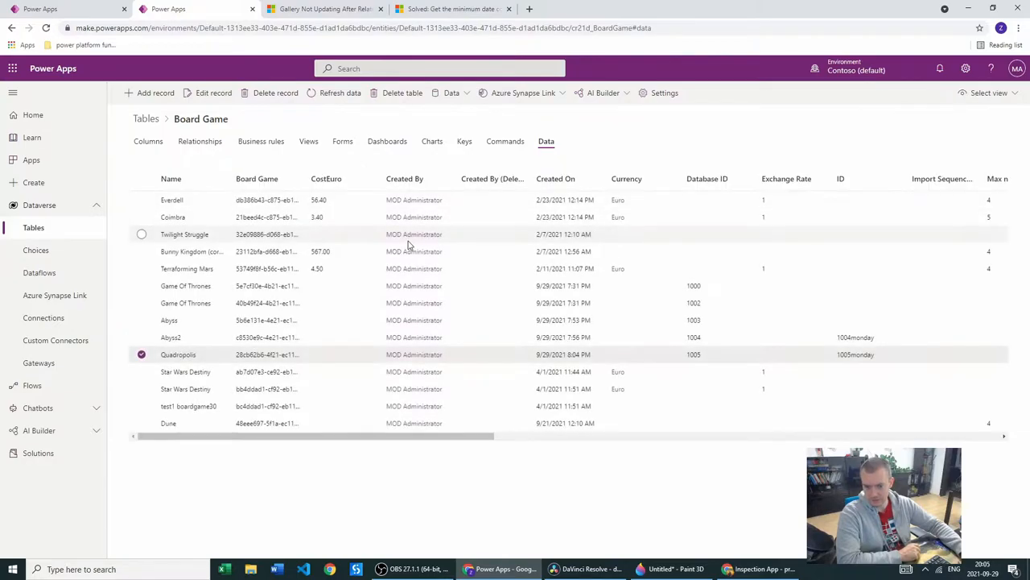
{"action": "double_click", "coordinate": [693, 354]}
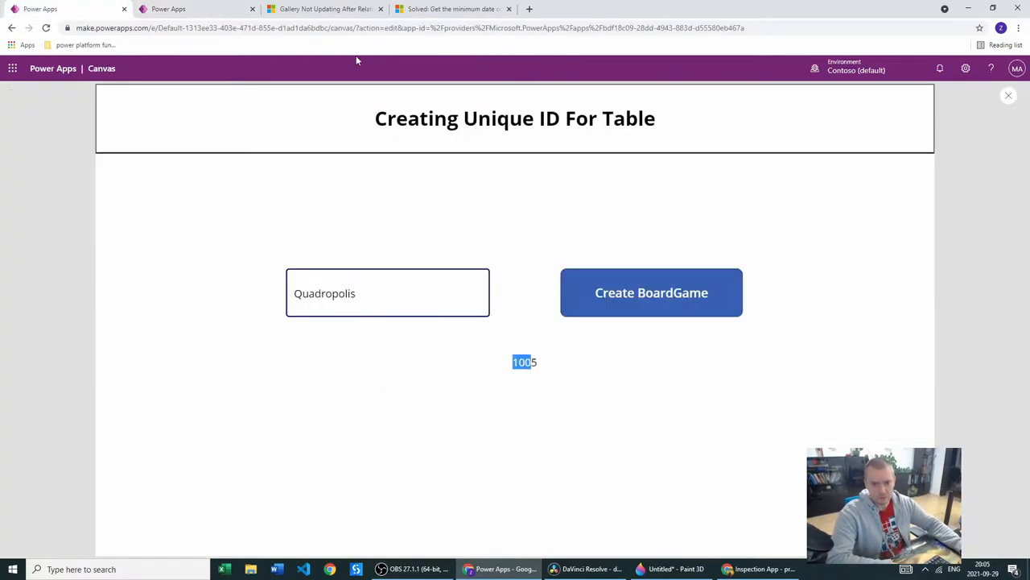
{"action": "mouse_move", "coordinate": [1020, 172]}
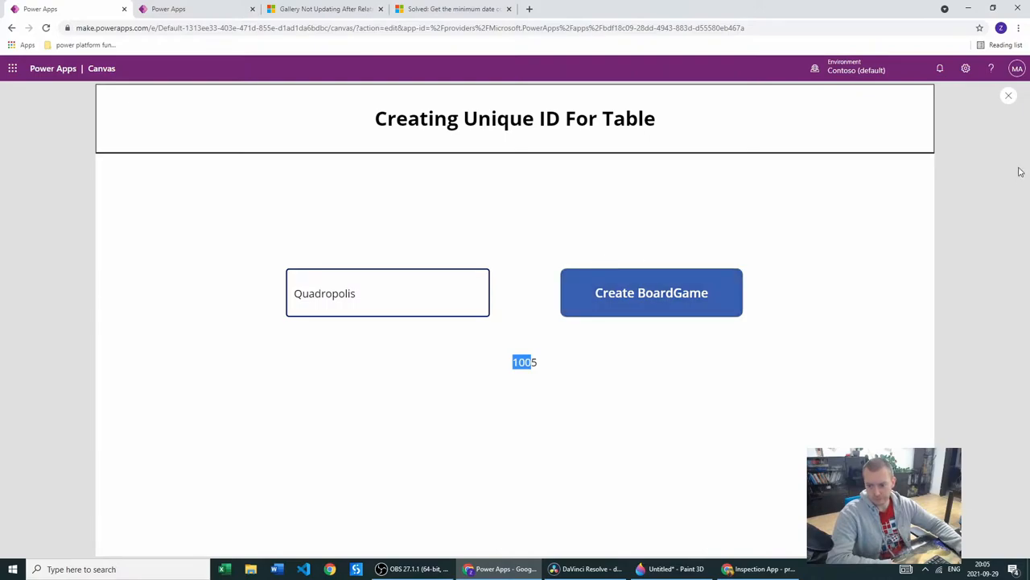
Step: Reveal the Create BoardGame button's full OnSelect Patch formula building the ID with 'monday'
{"action": "left_click", "coordinate": [1007, 95]}
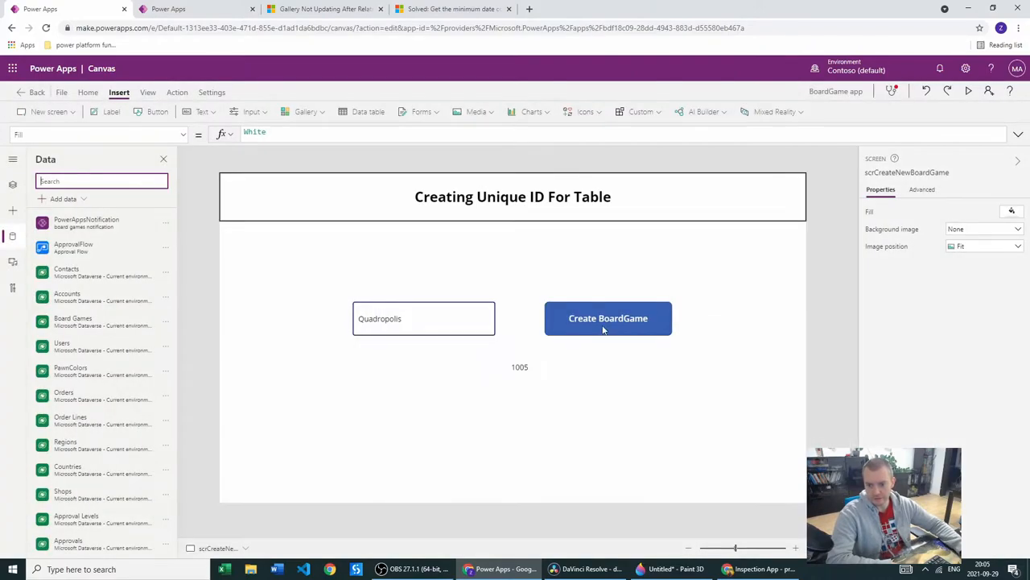
{"action": "left_click", "coordinate": [607, 318]}
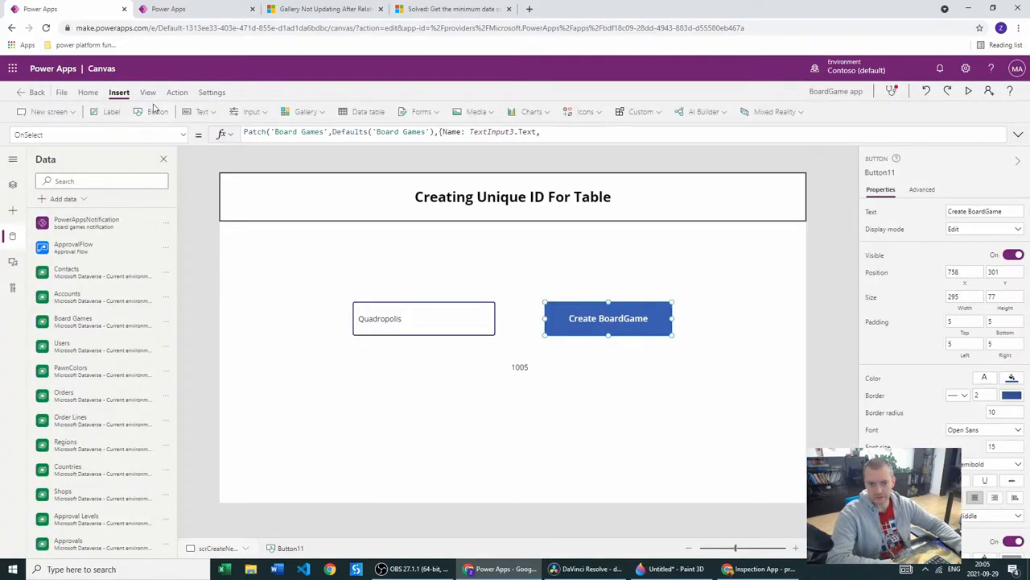
{"action": "left_click", "coordinate": [346, 131]}
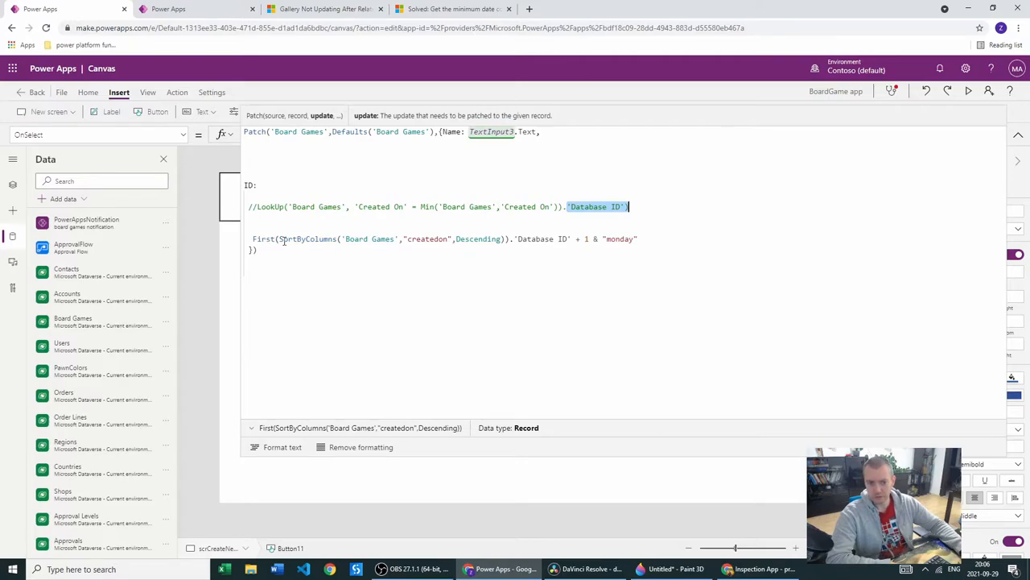
{"action": "left_click", "coordinate": [307, 238]}
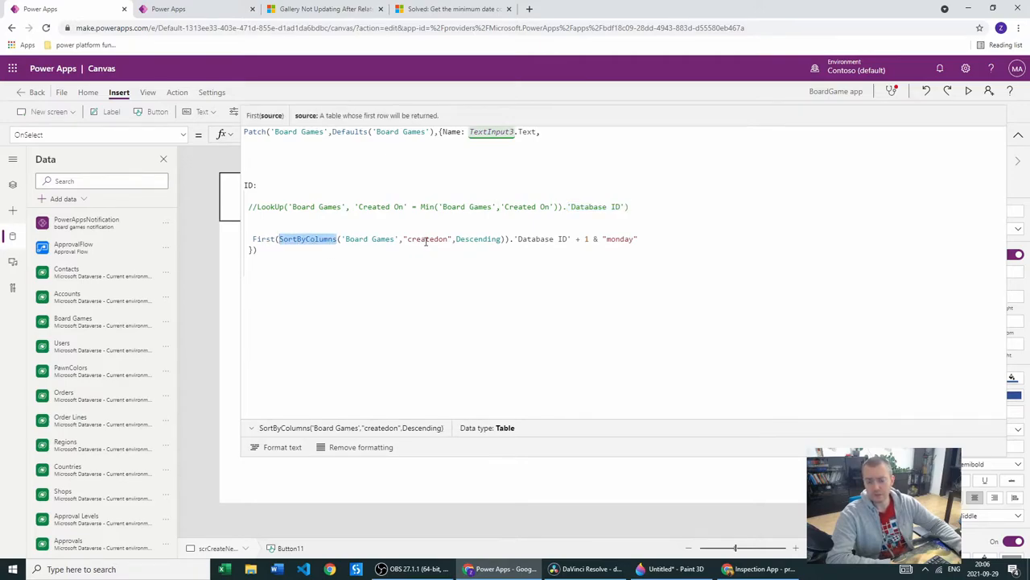
{"action": "double_click", "coordinate": [427, 238]}
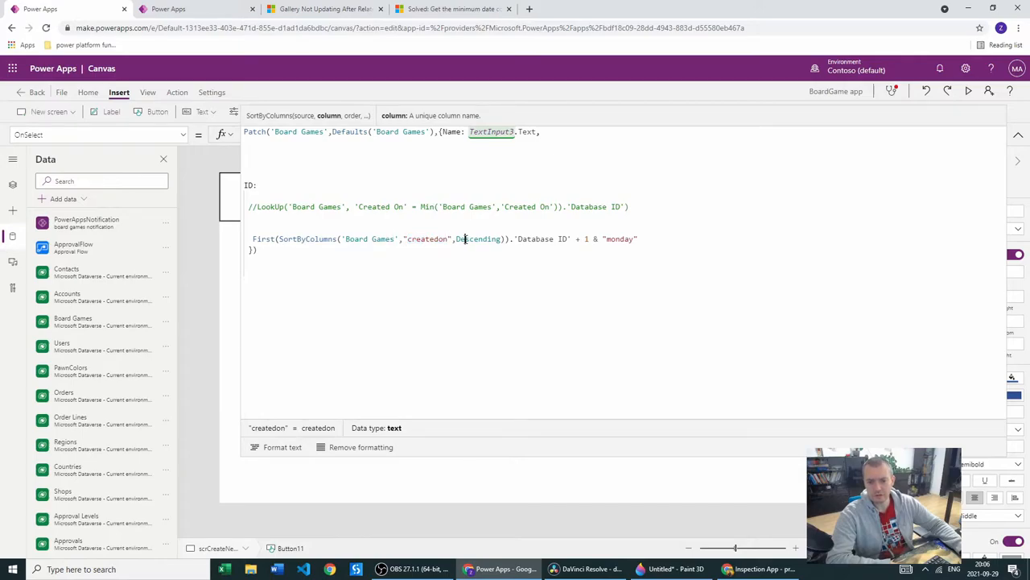
{"action": "double_click", "coordinate": [478, 239]}
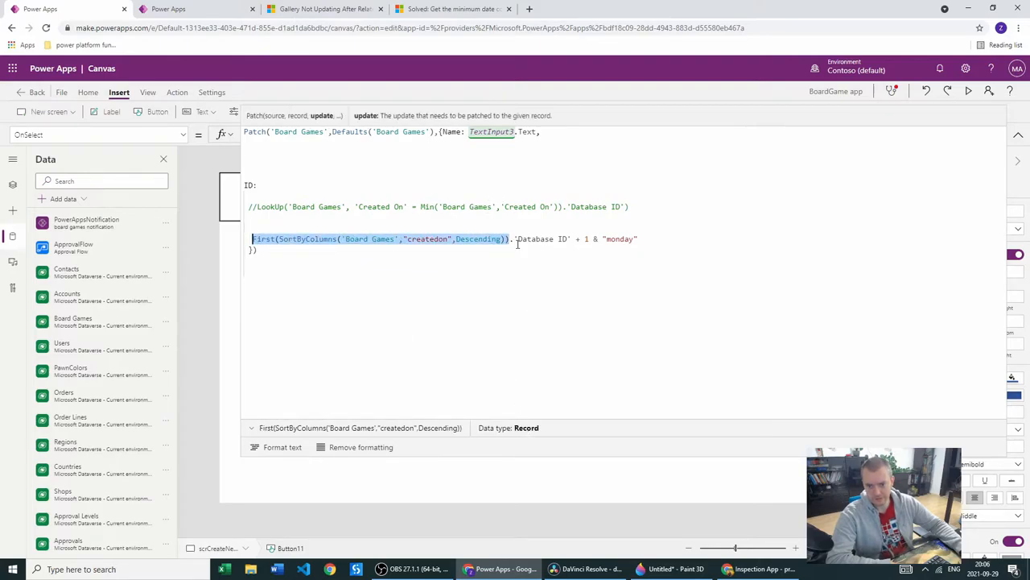
{"action": "left_click", "coordinate": [523, 238]}
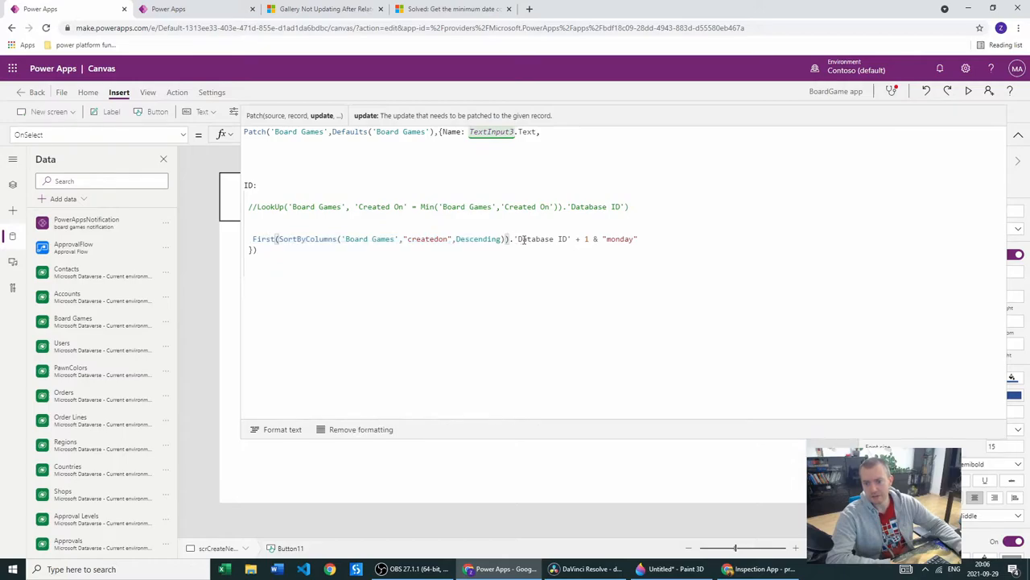
{"action": "double_click", "coordinate": [542, 238]}
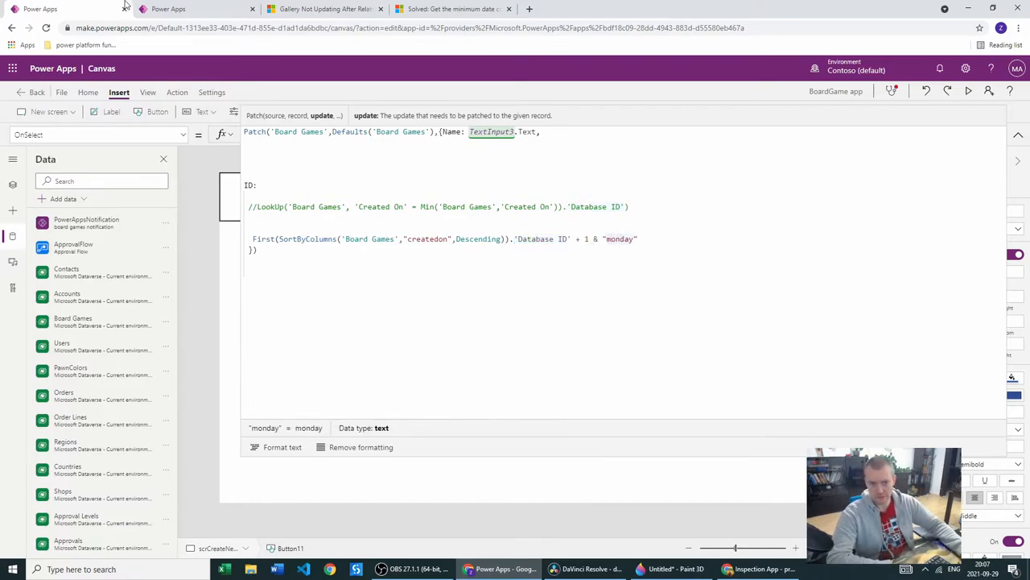
{"action": "left_click", "coordinate": [197, 8]}
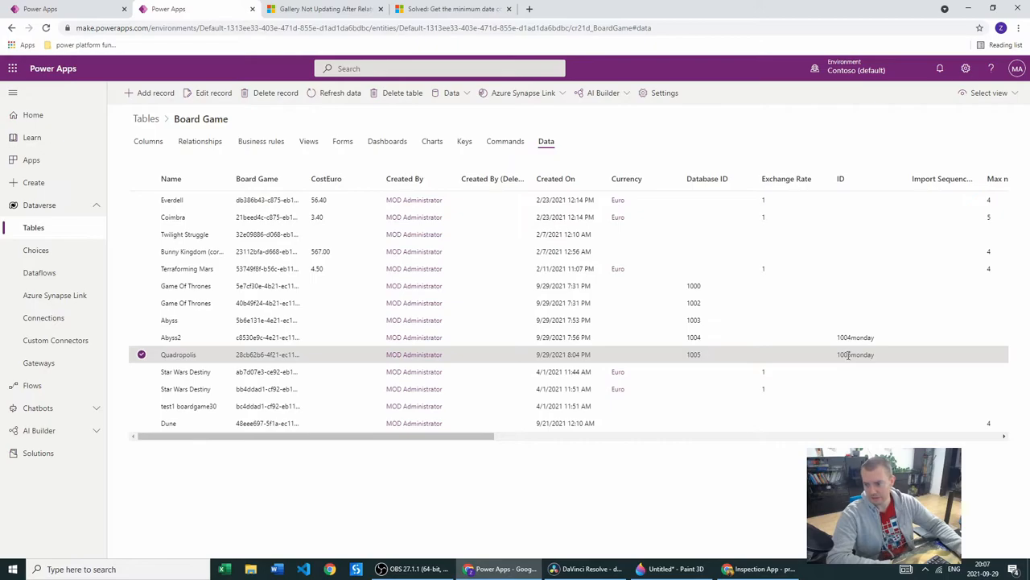
{"action": "double_click", "coordinate": [856, 355]}
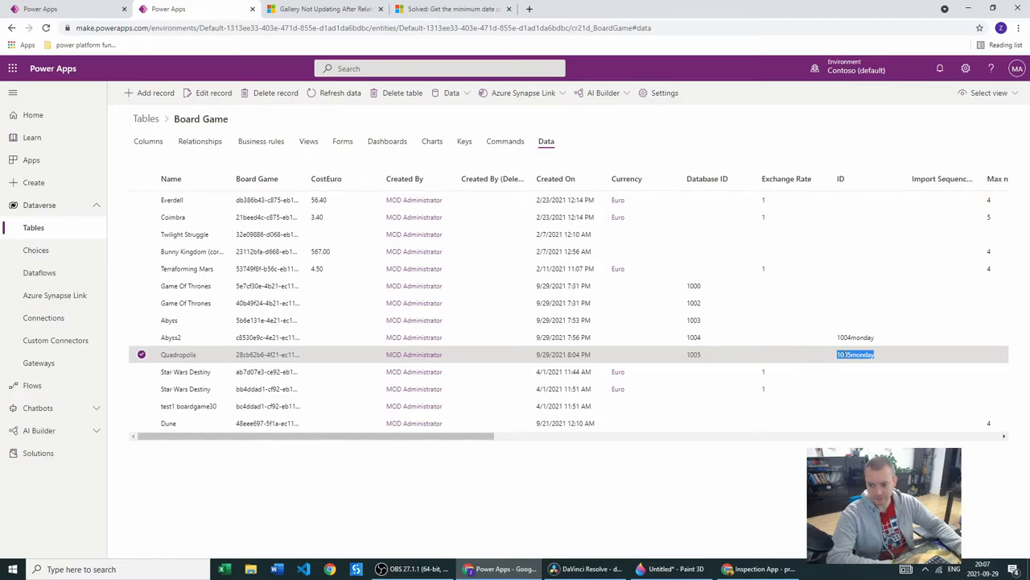
{"action": "left_click", "coordinate": [198, 9]}
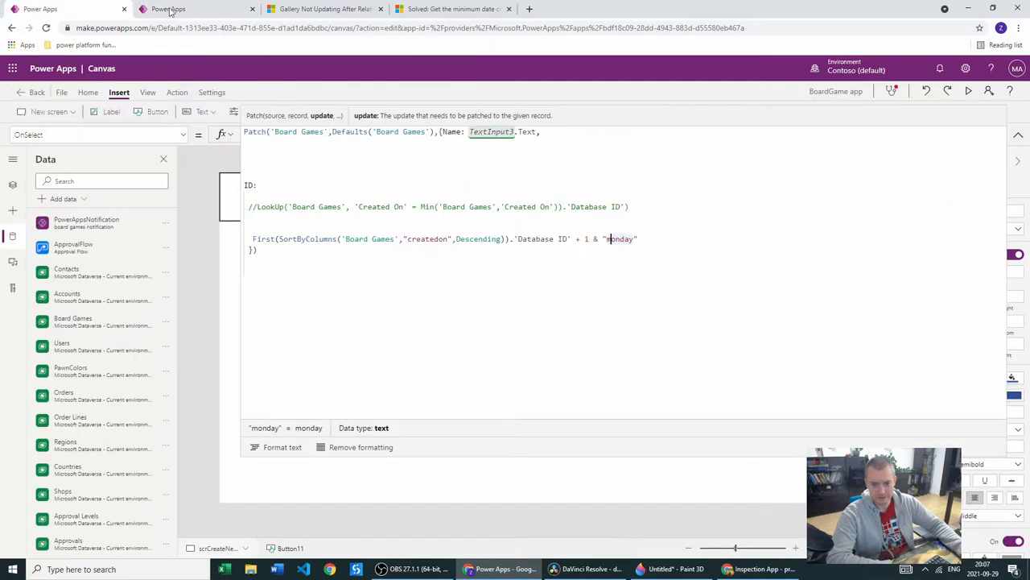